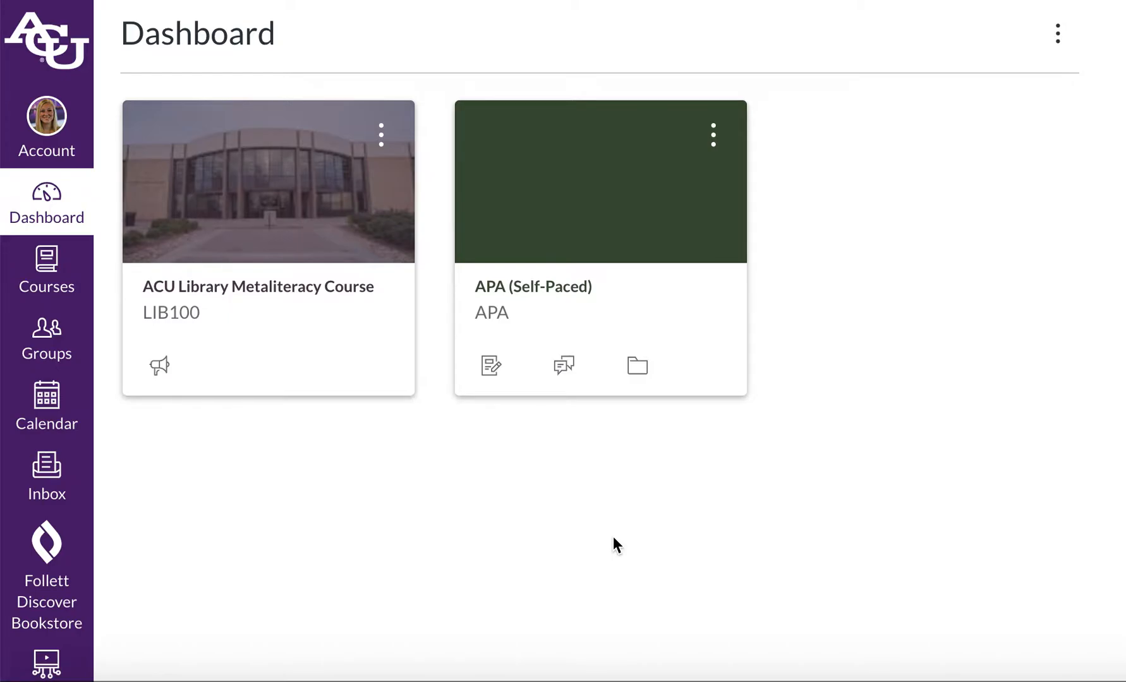
Enter Studio from the Canvas global navigation, landing on an empty My Uploads library
scroll("down", 3)
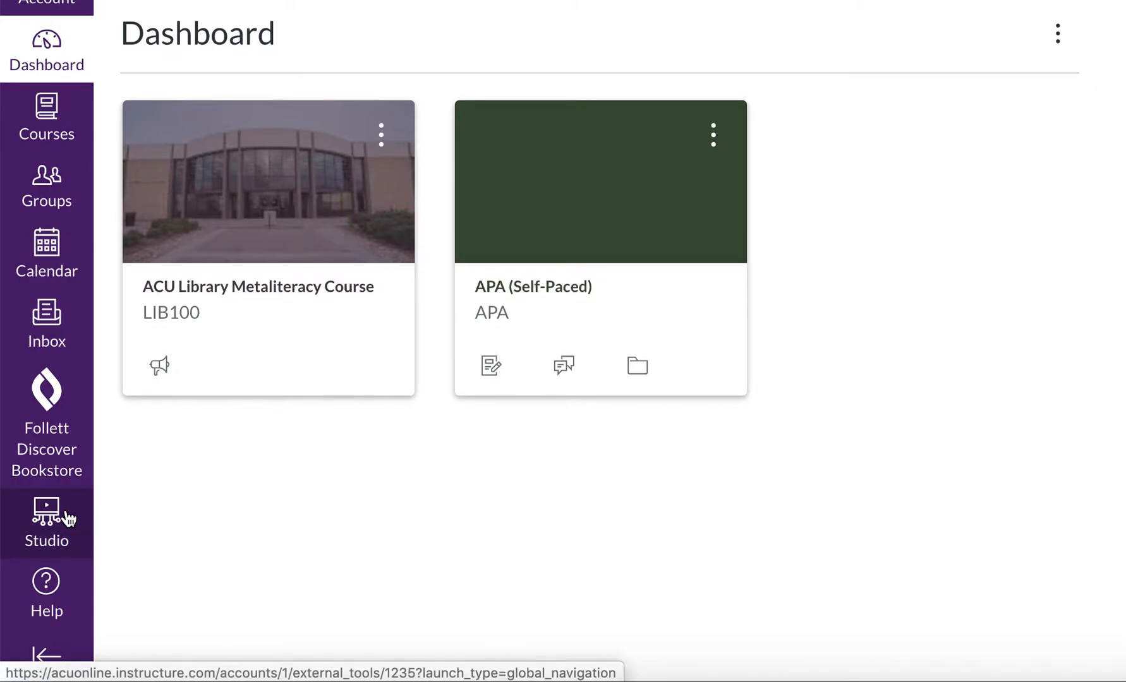
left_click(46, 523)
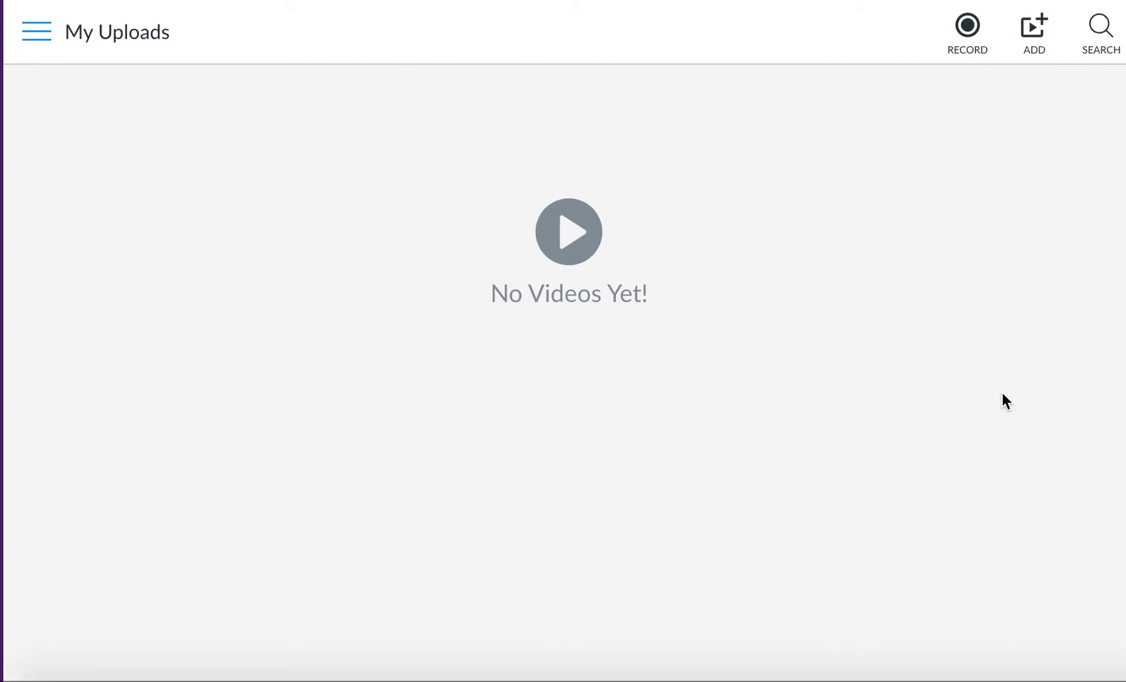
mouse_move(971, 82)
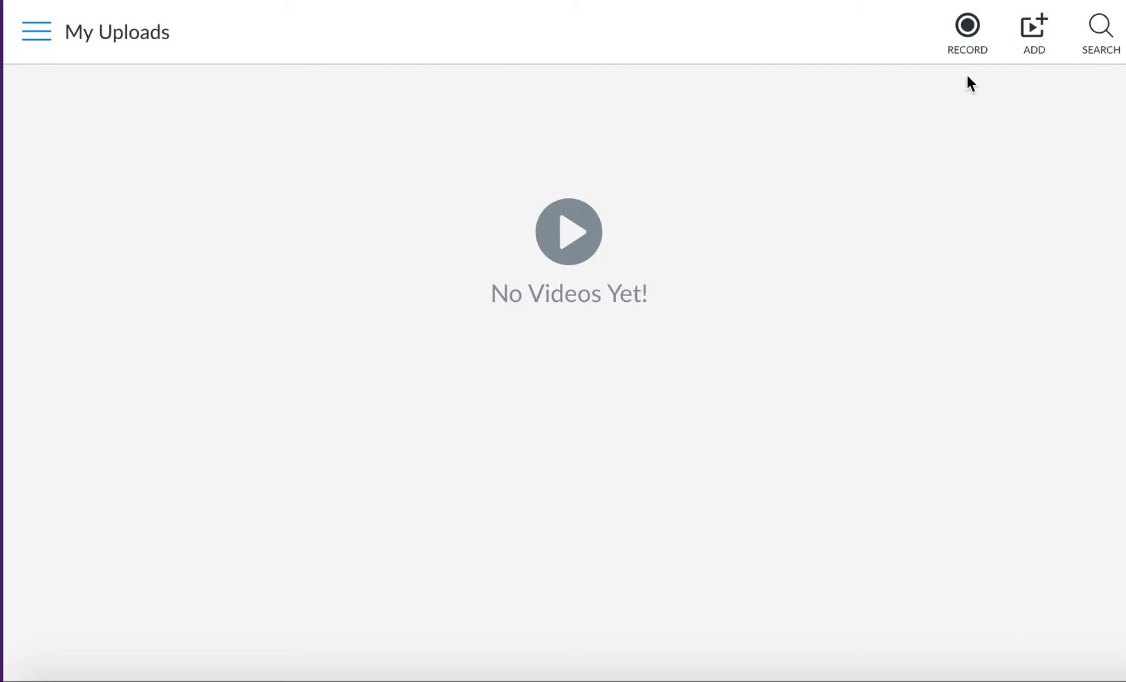
Use RECORD to reveal the Screen Capture and Webcam Capture choices
left_click(966, 30)
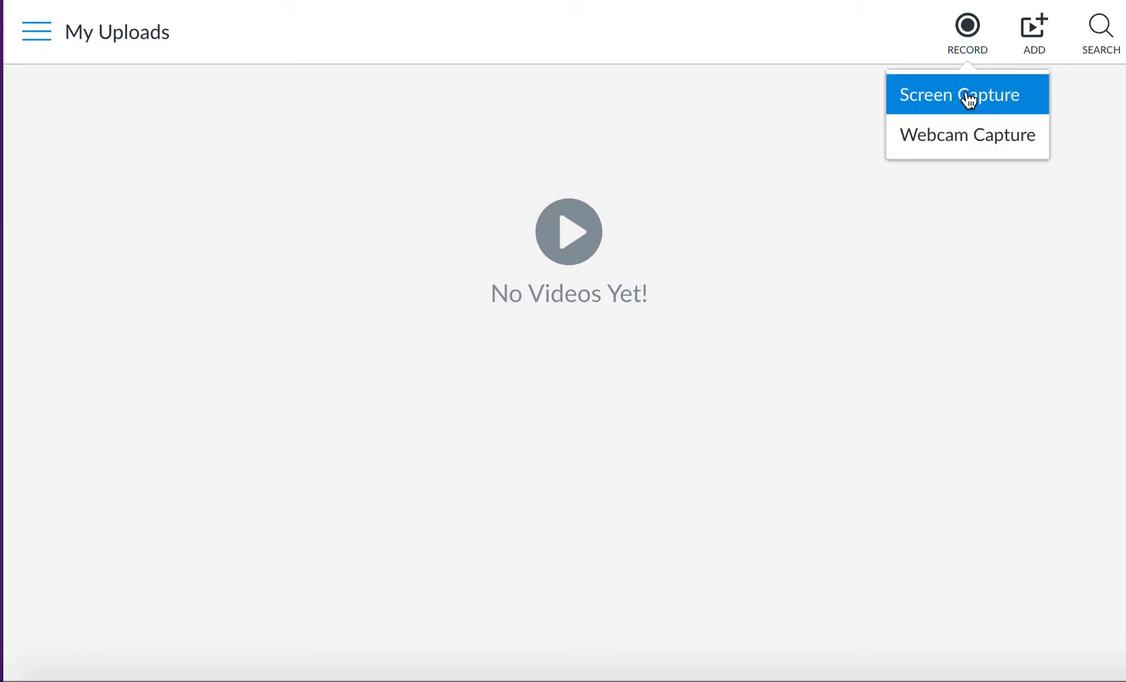
mouse_move(966, 135)
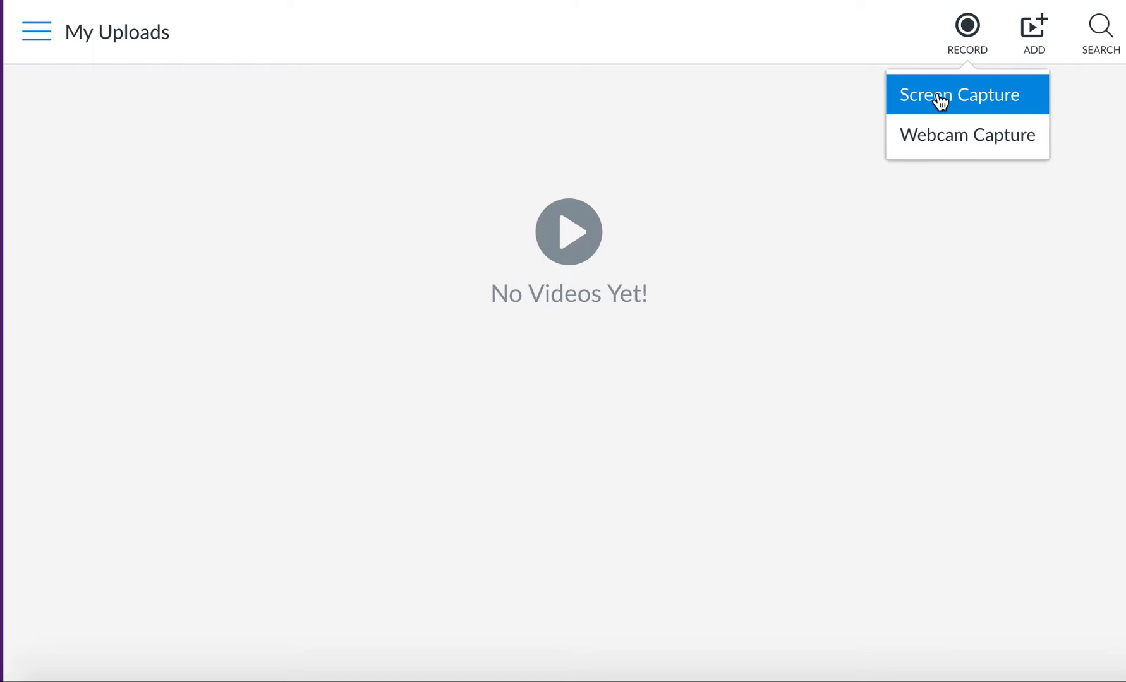
Choose Screen Capture and launch the screen recorder with its Screen, Webcam and Both options
left_click(965, 93)
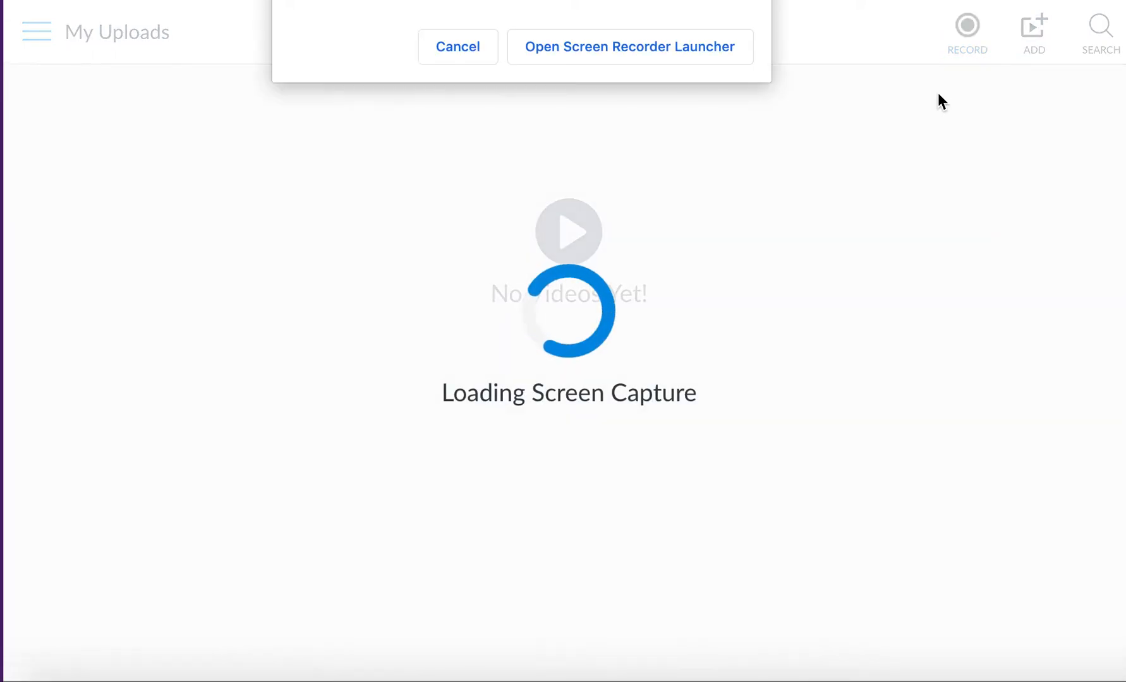
mouse_move(901, 89)
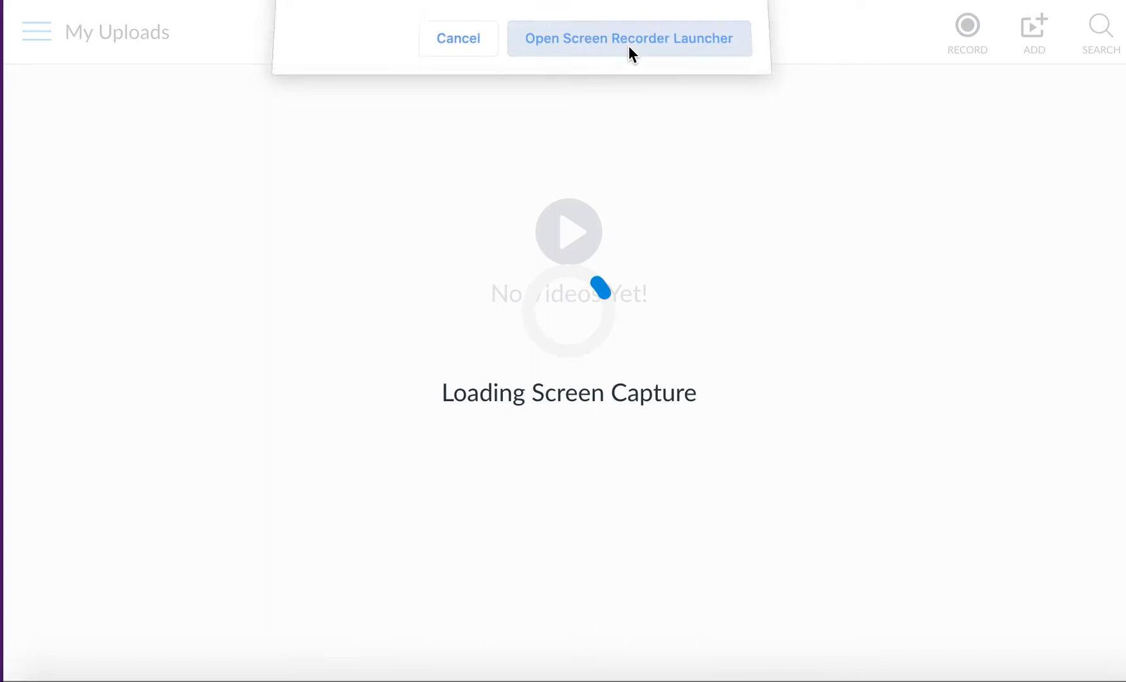
left_click(627, 38)
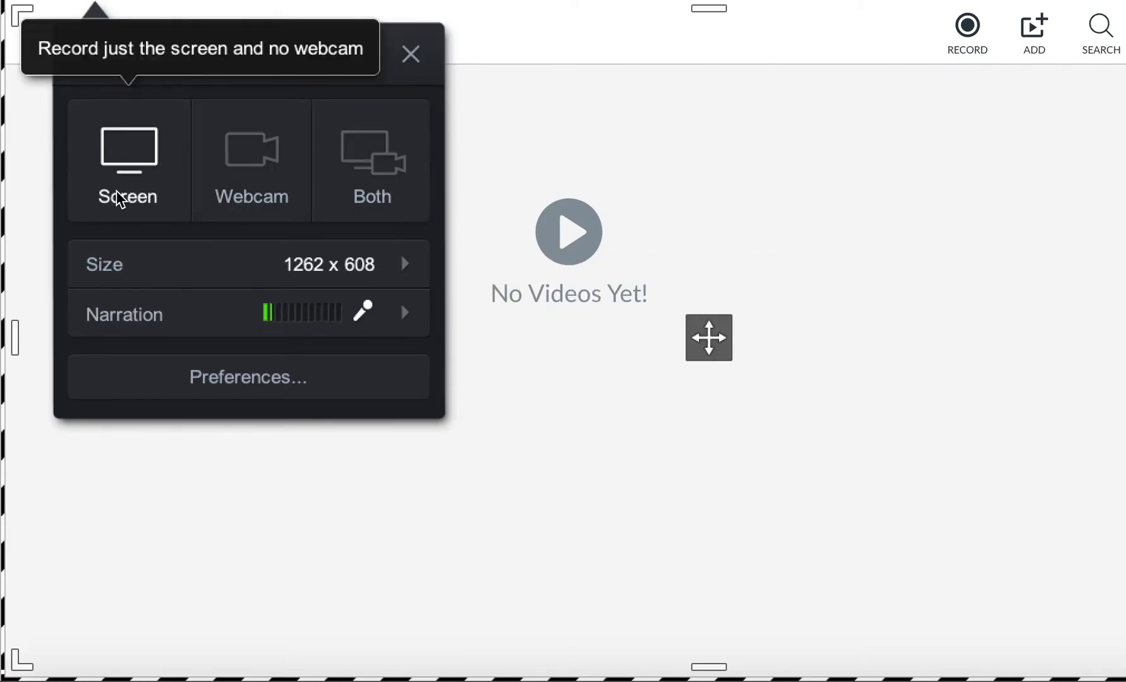
mouse_move(184, 191)
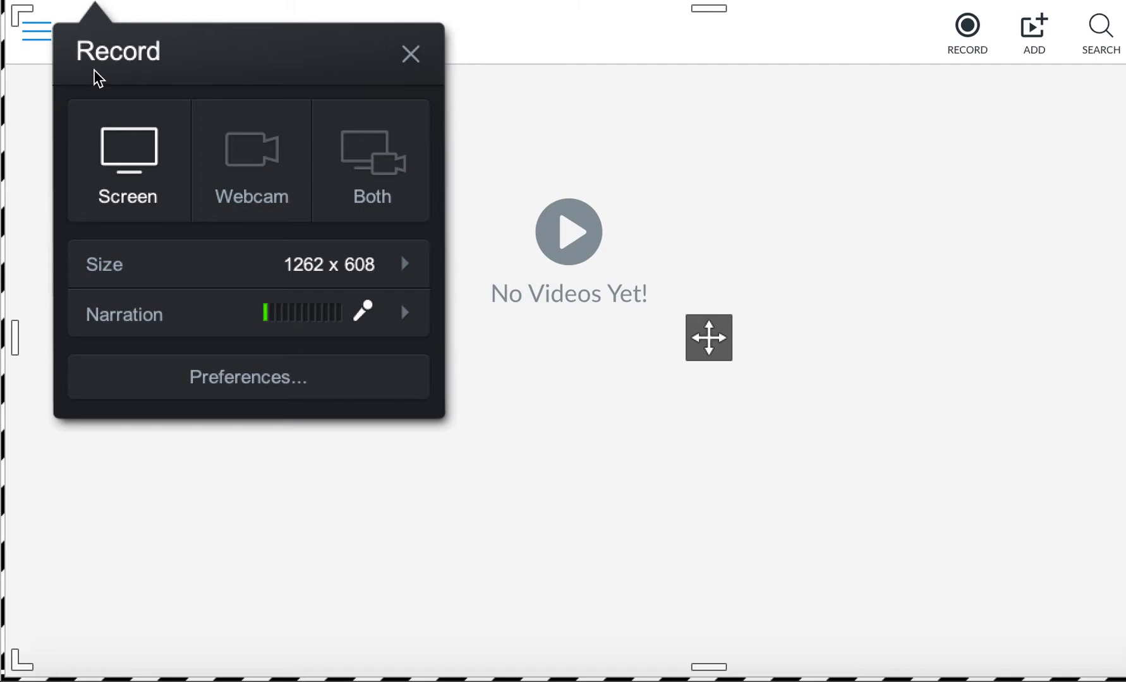
Return to My Uploads, now listing the two recorded gradebook videos (6:58 and 7:24)
left_click(410, 54)
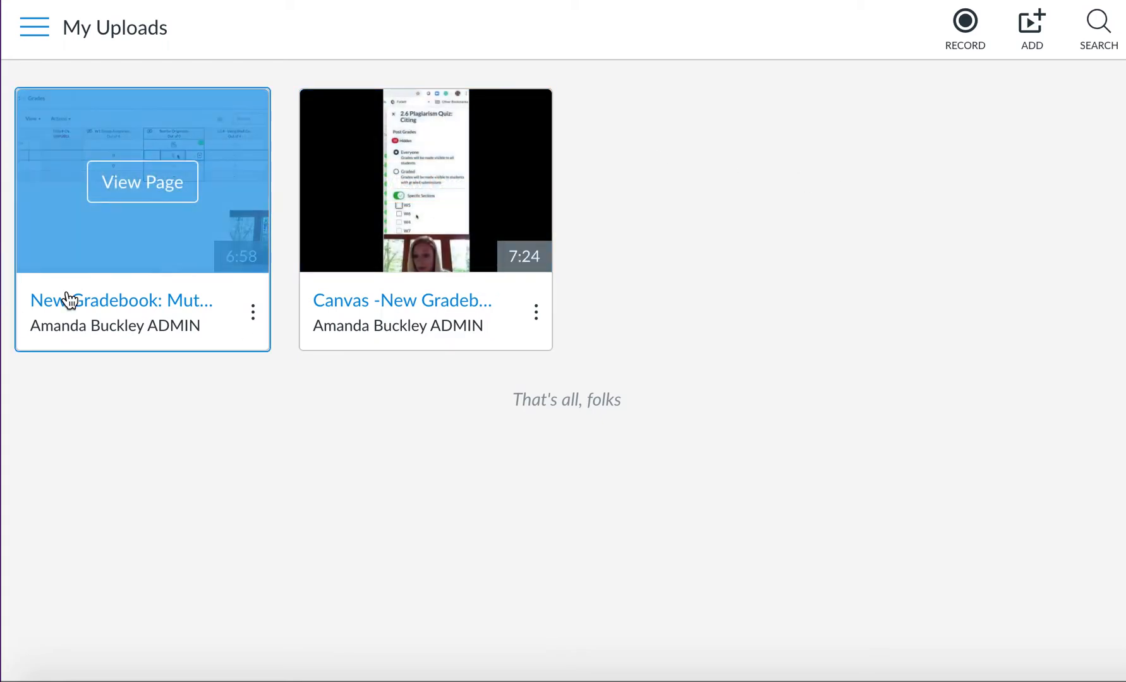
mouse_move(117, 417)
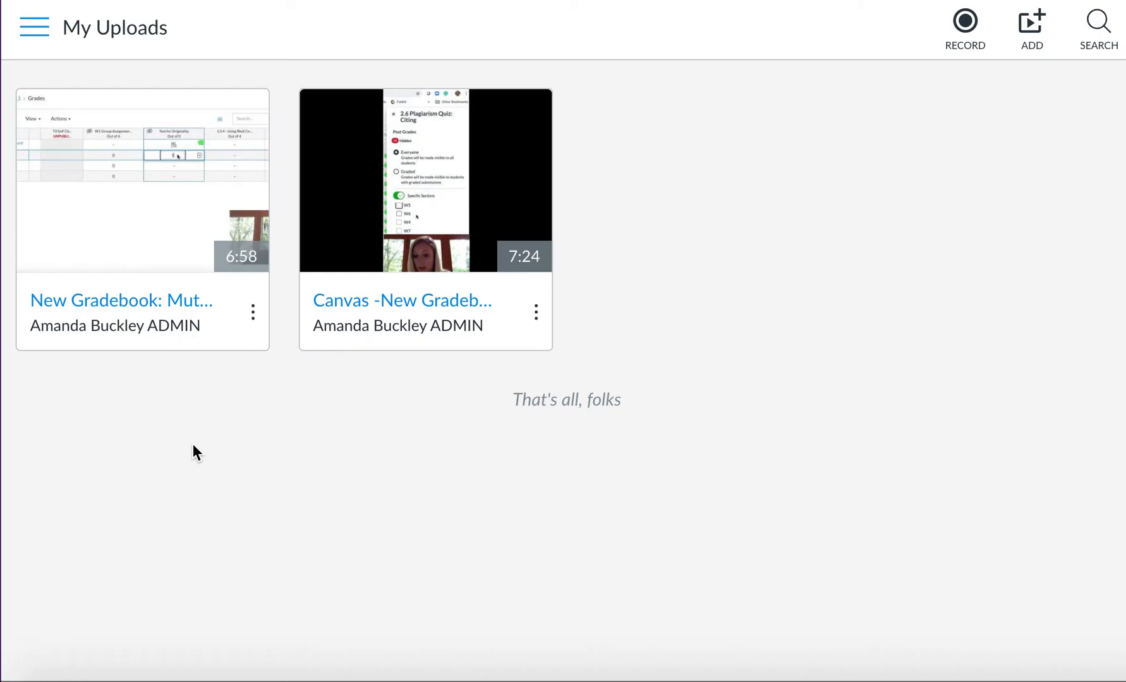
mouse_move(272, 433)
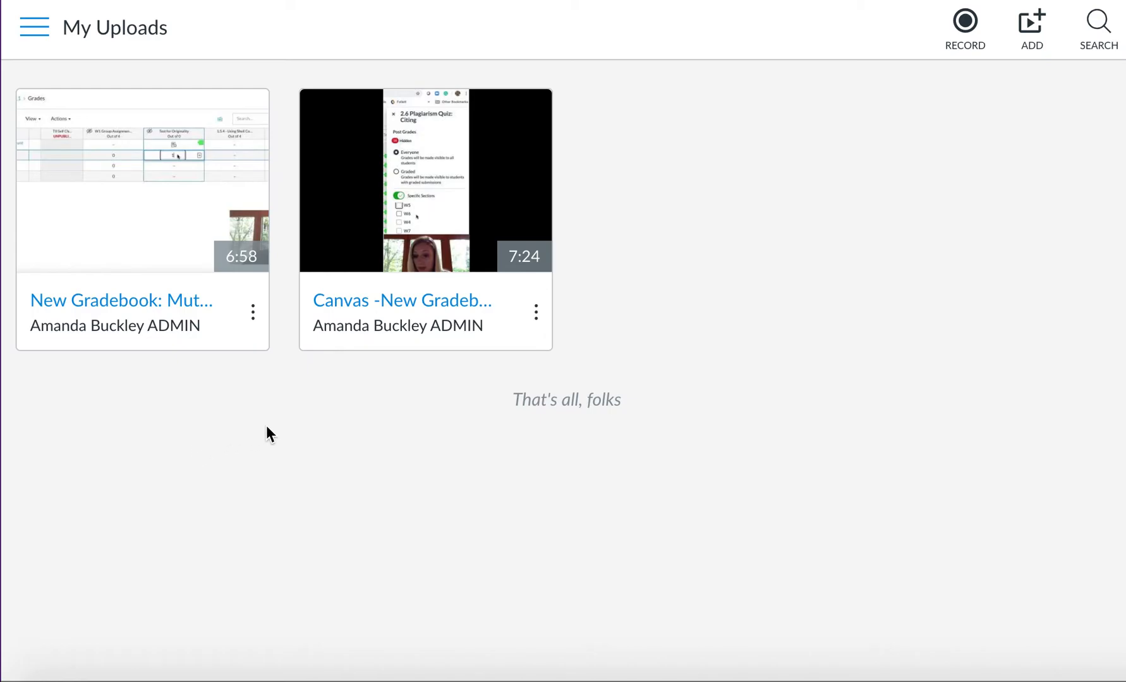
mouse_move(515, 174)
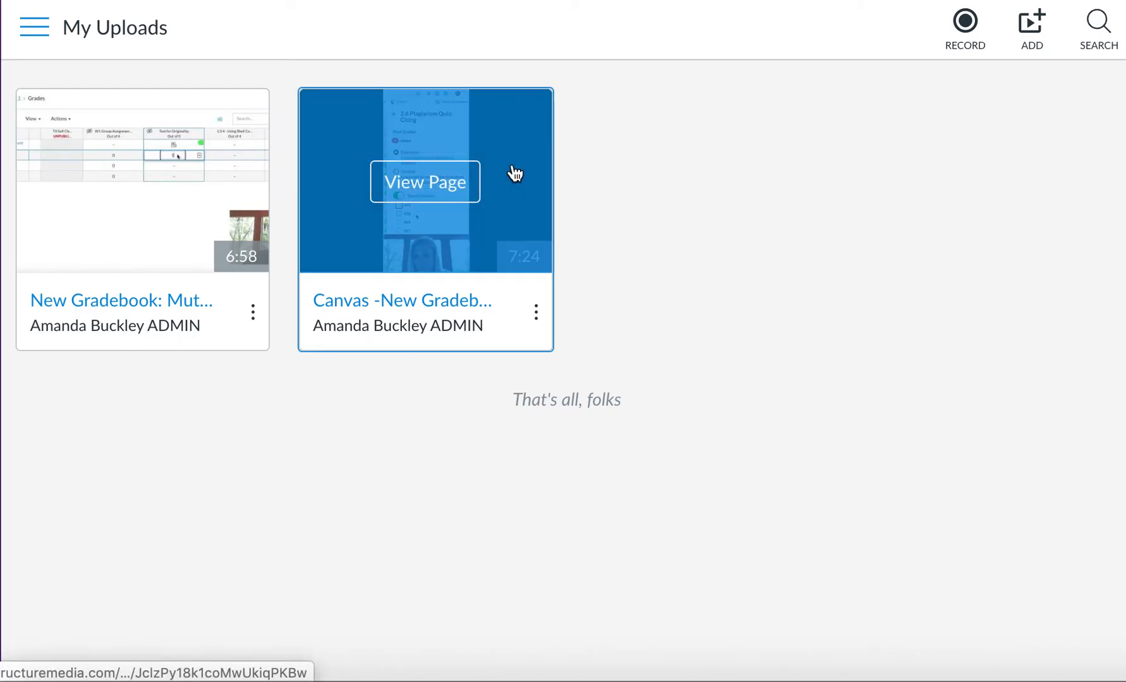
Open the 7:24 Canvas -New Gradebook Updates video on its own page
left_click(424, 180)
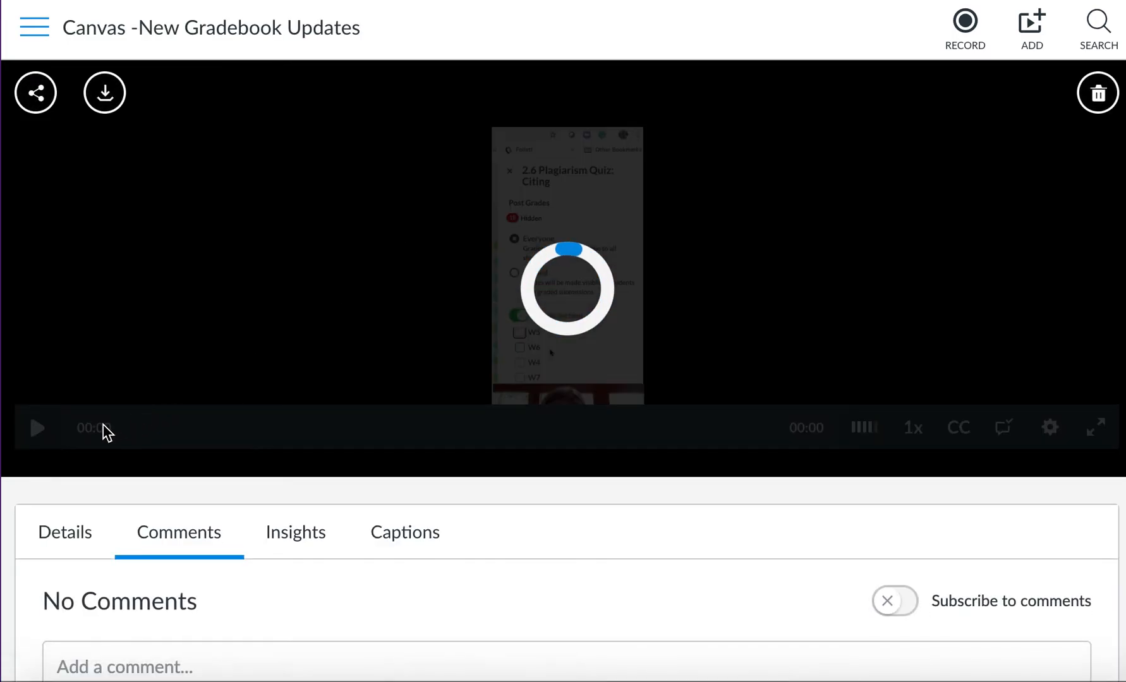
mouse_move(104, 93)
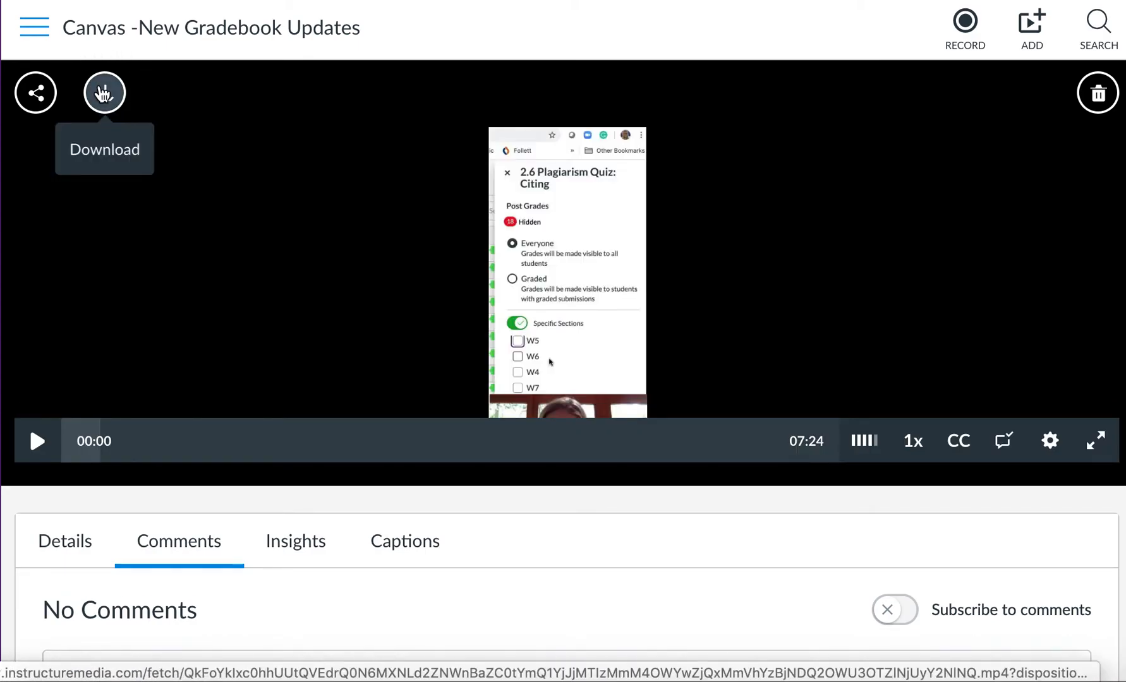
mouse_move(179, 202)
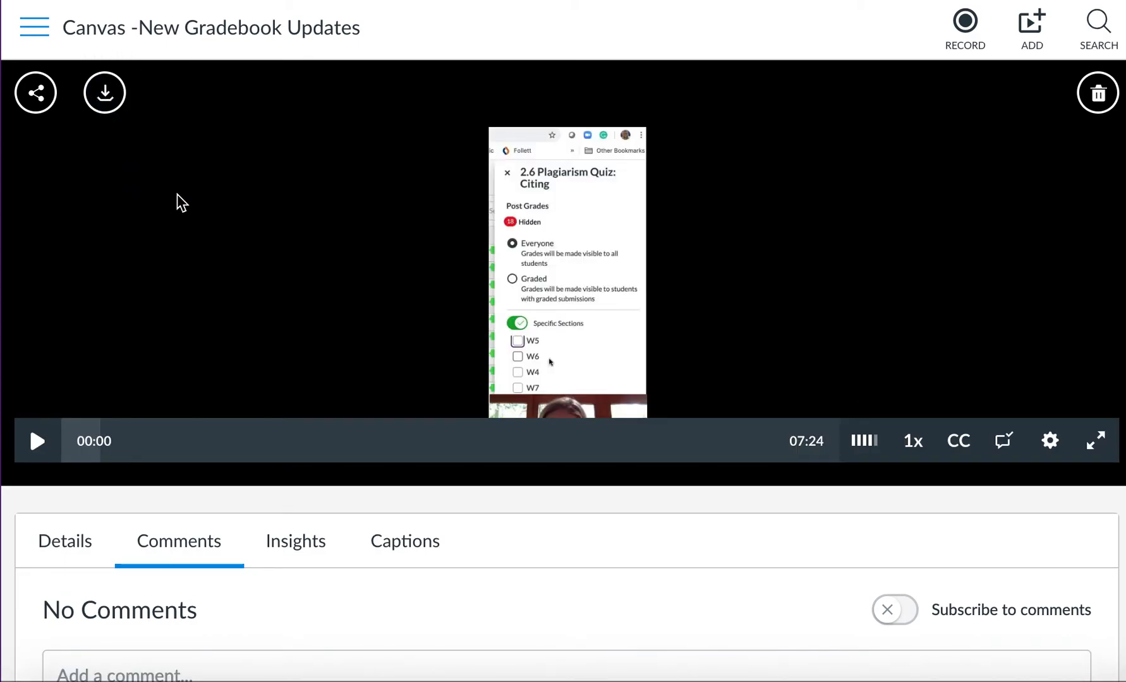
mouse_move(169, 138)
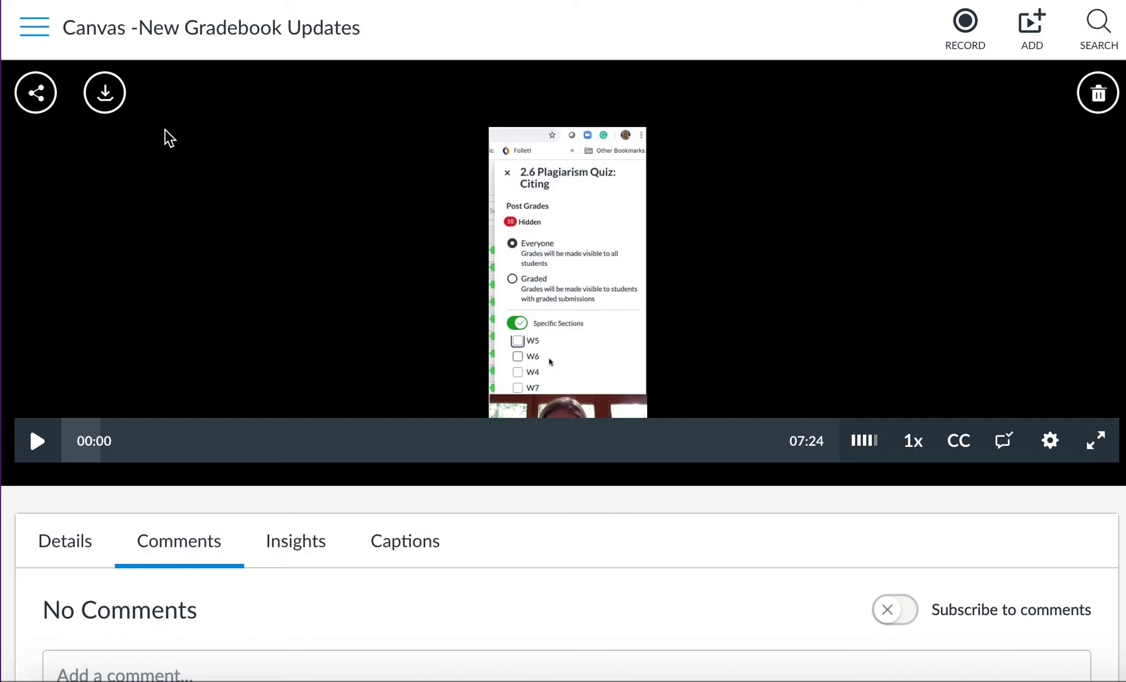
Bring up the video's share options and select the whole public link for copying
left_click(36, 92)
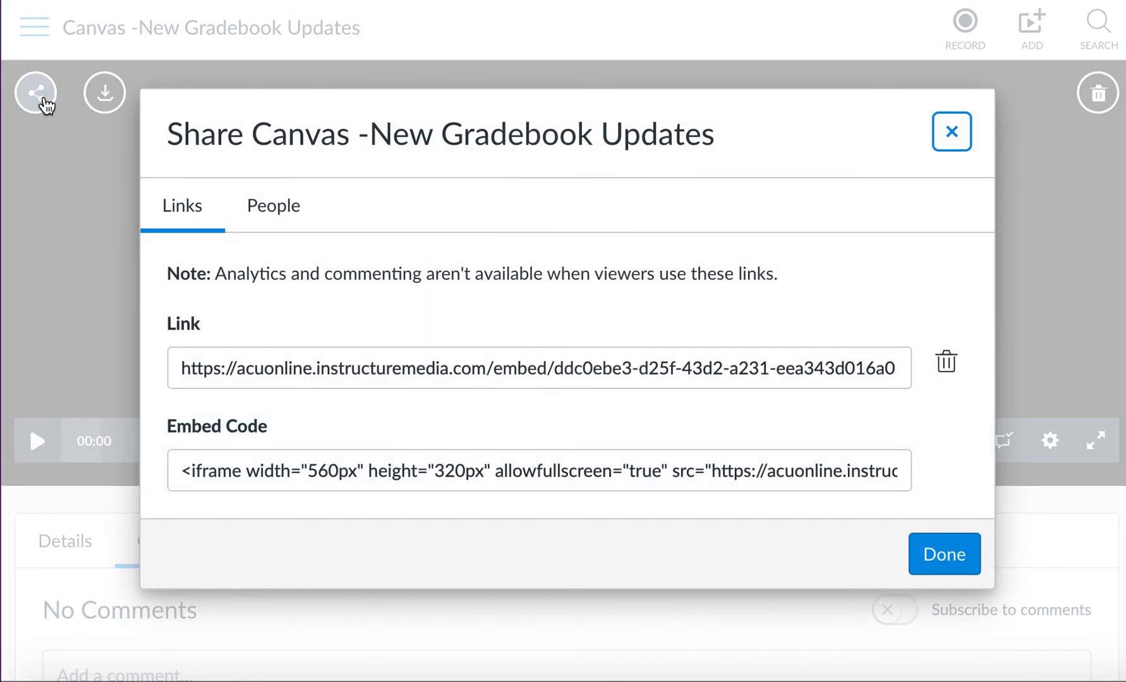
left_click(538, 369)
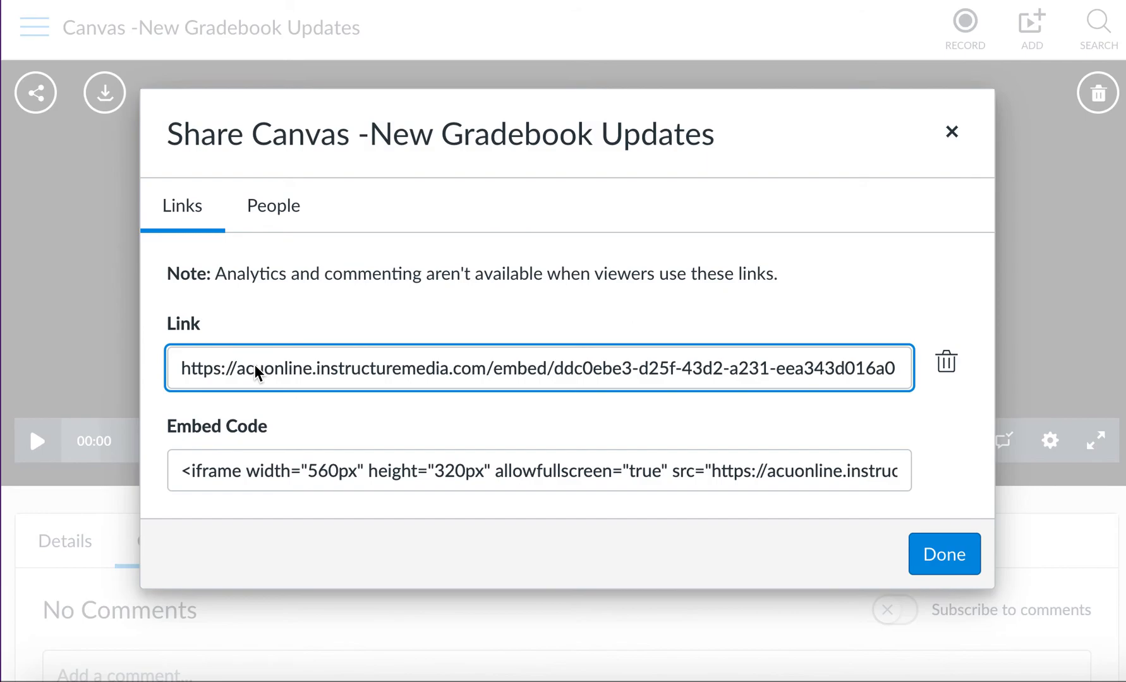
triple_click(538, 369)
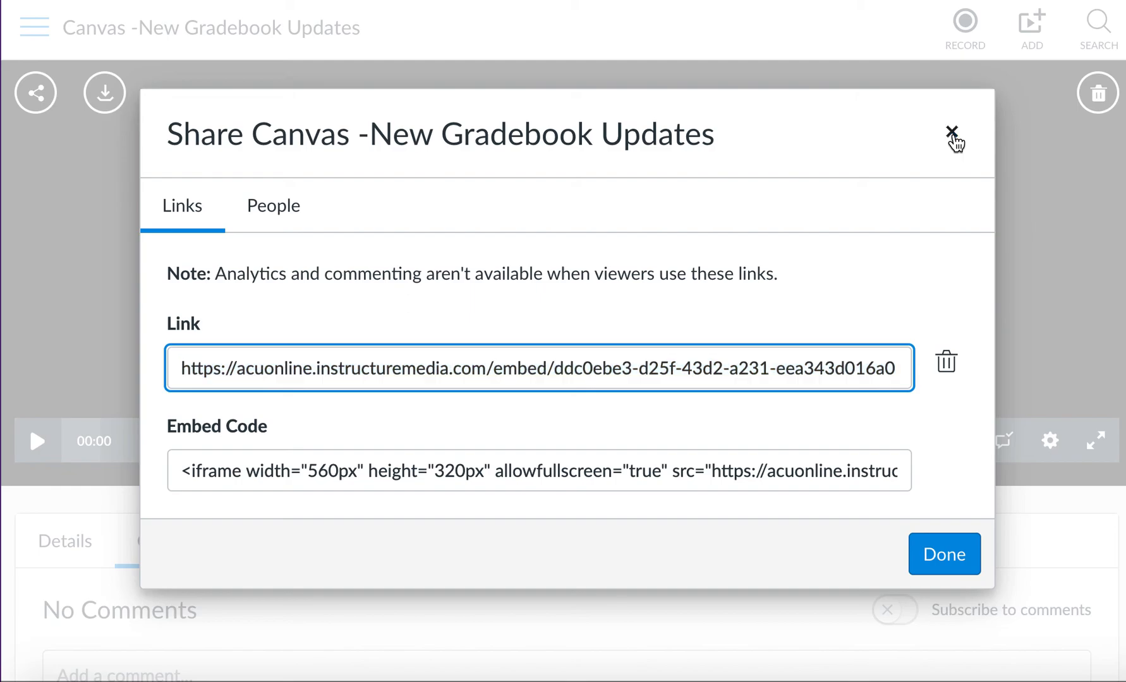
Dismiss the Share dialog and reveal the Studio navigation with My Uploads and Shared with Me
left_click(953, 135)
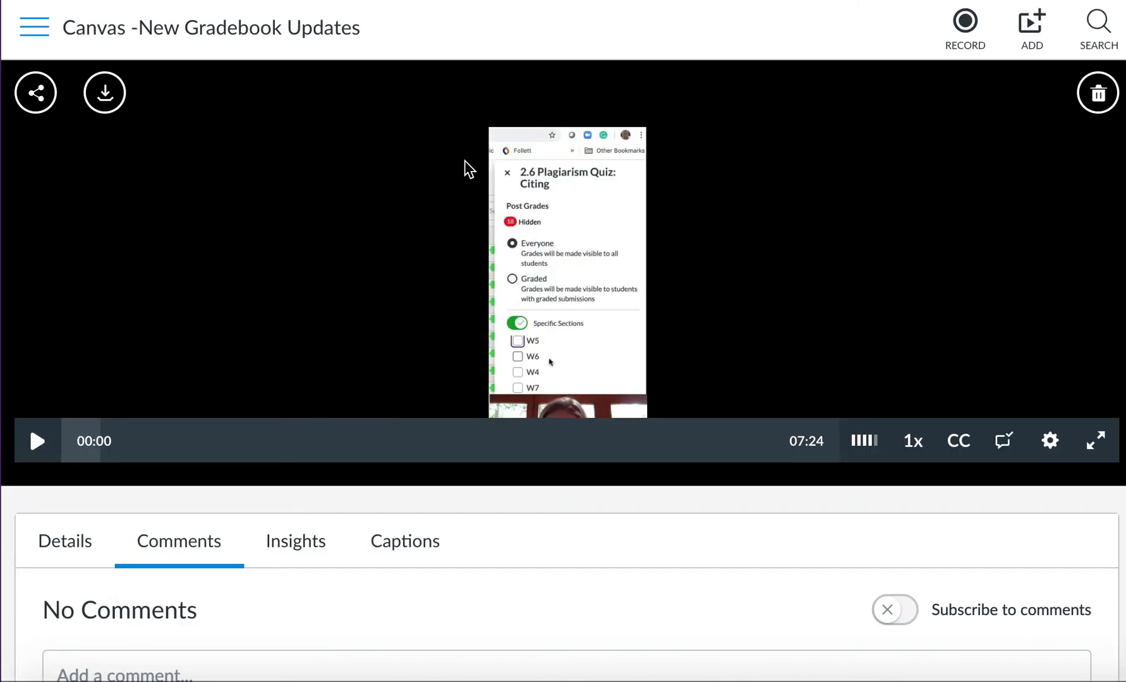
mouse_move(63, 22)
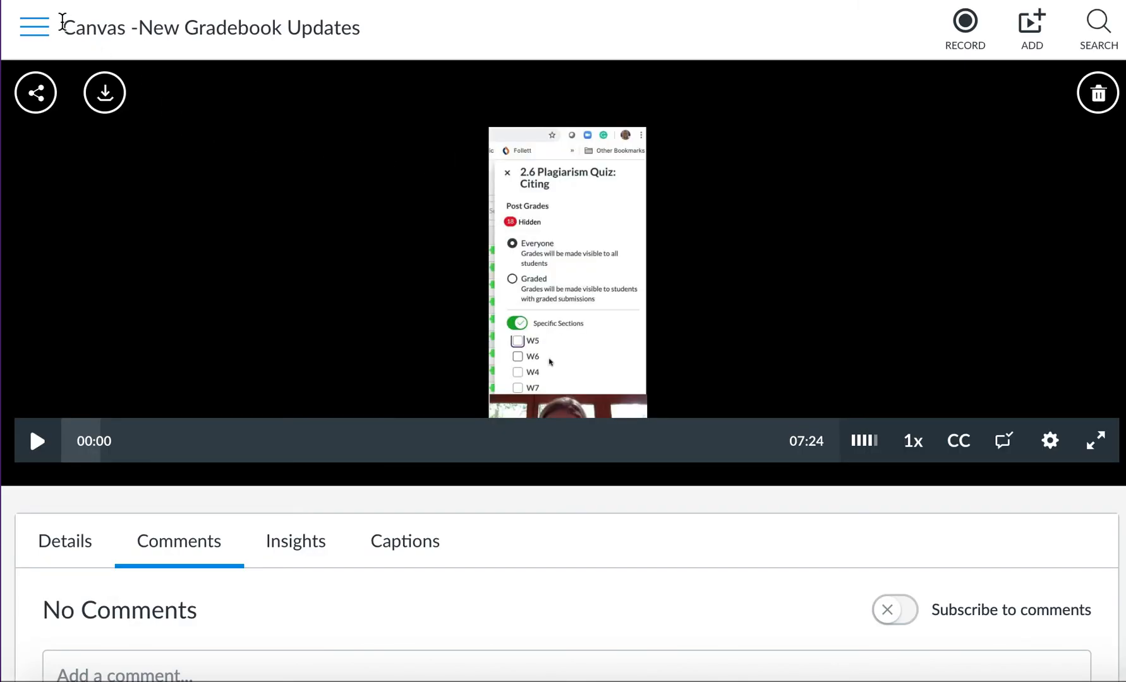
left_click(32, 28)
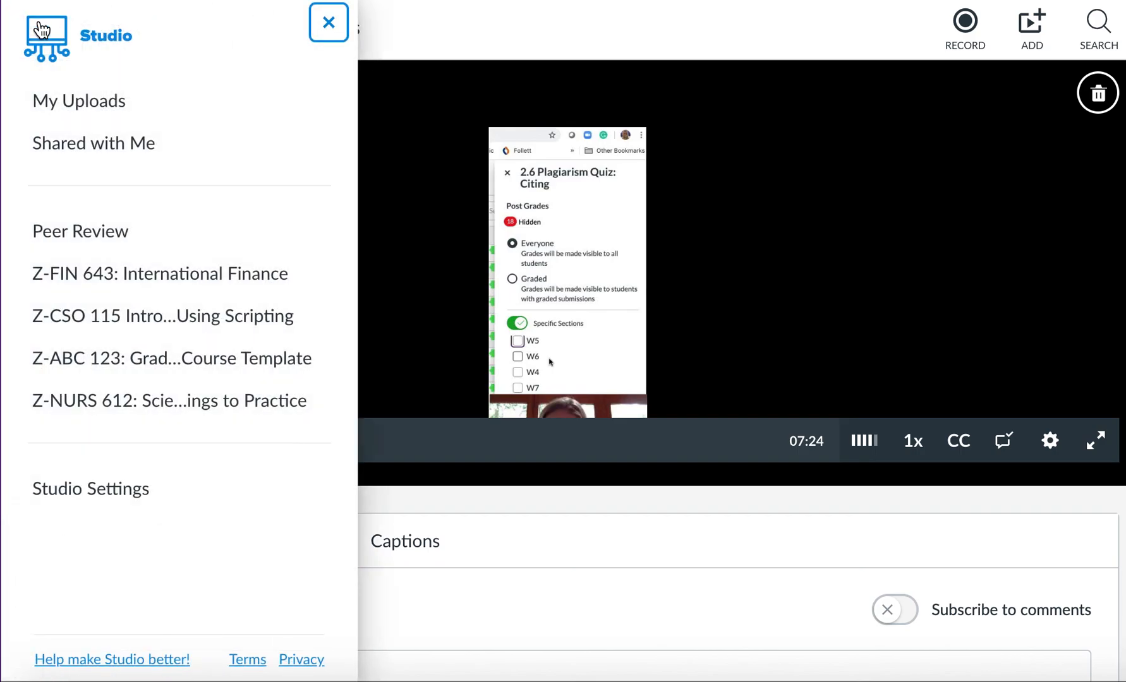